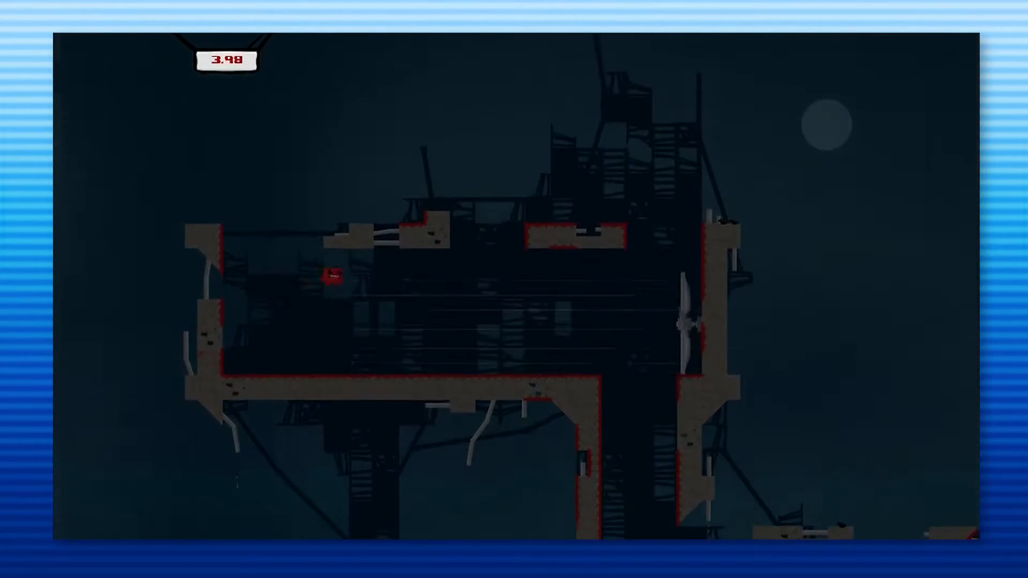
{"action": "key", "text": "right"}
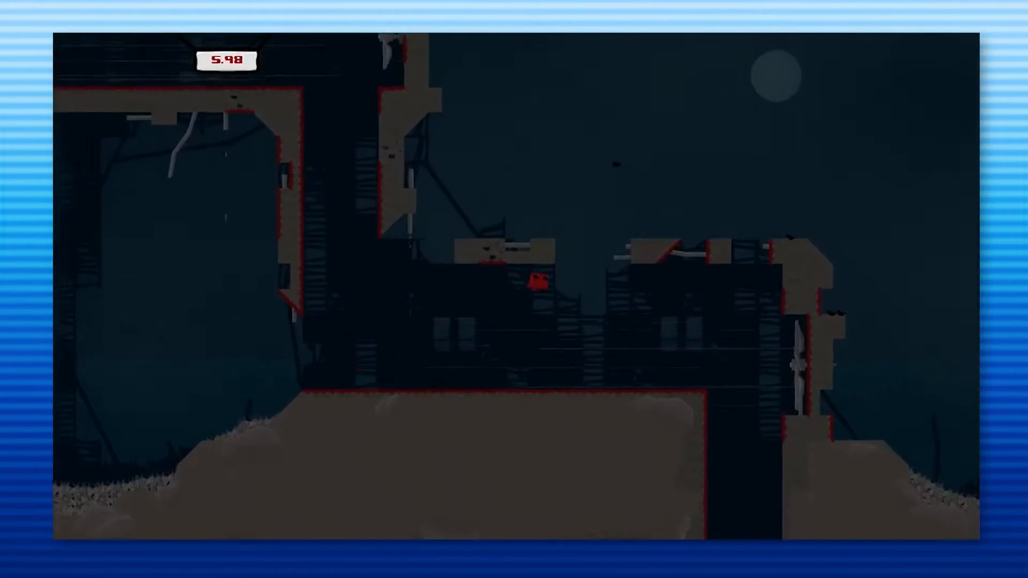